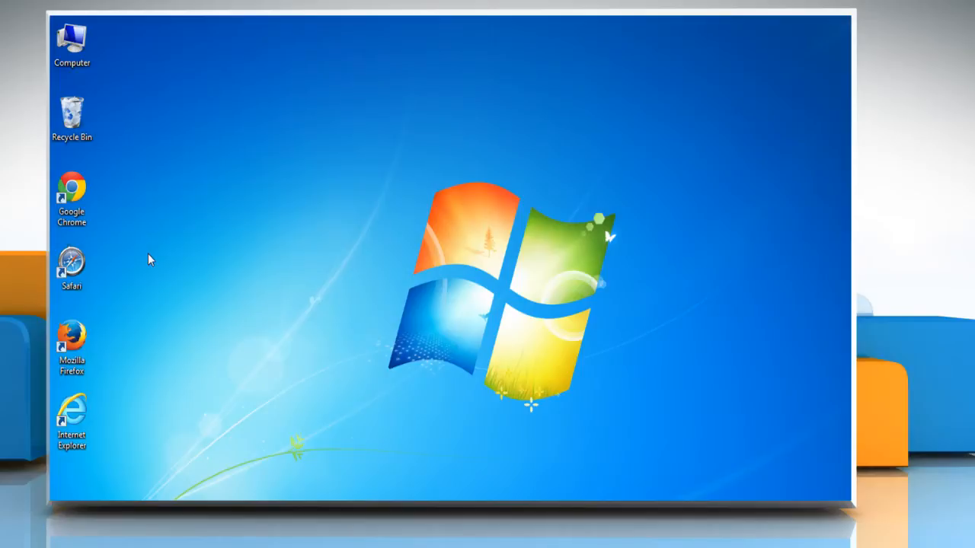
Show the context menu for the Google Chrome desktop shortcut
{"action": "right_click", "coordinate": [70, 191]}
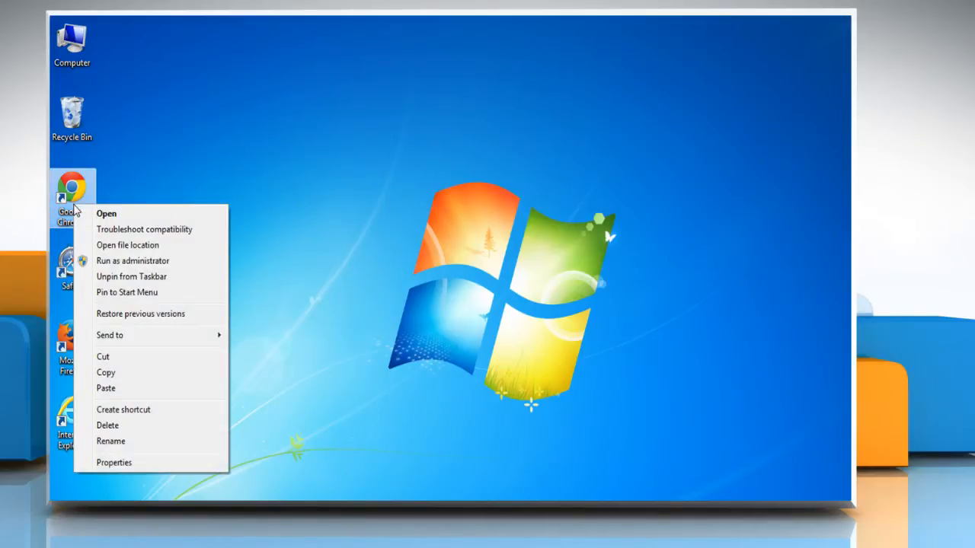
Launch Chrome and go to mail.yahoo.com
{"action": "left_click", "coordinate": [107, 213]}
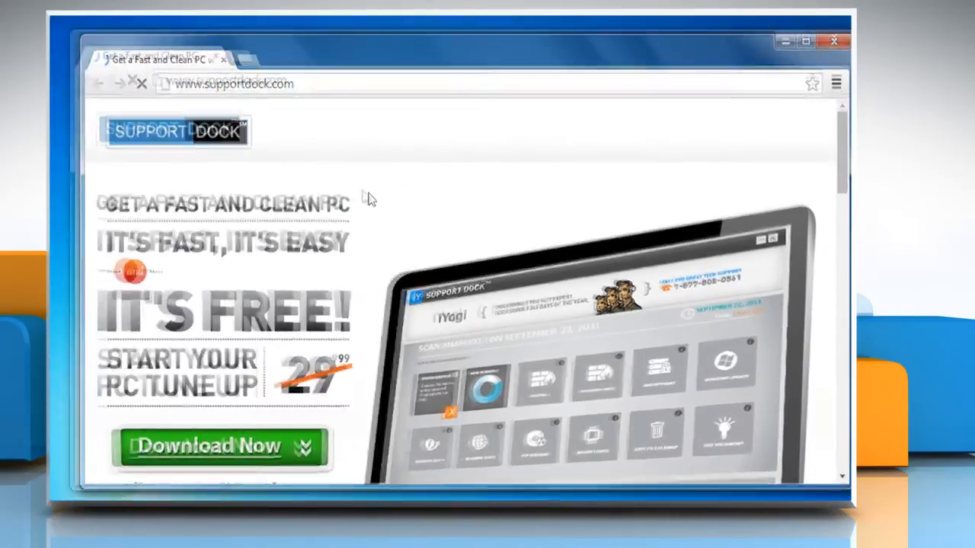
{"action": "type", "text": "mail.yahoo.com"}
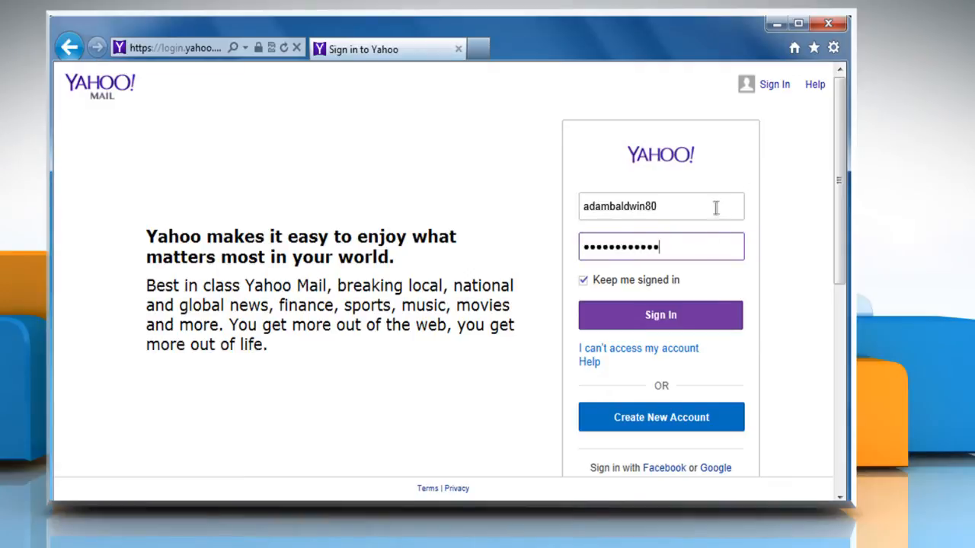
Sign in to Yahoo Mail and start a blank new message with Compose
{"action": "left_click", "coordinate": [660, 313]}
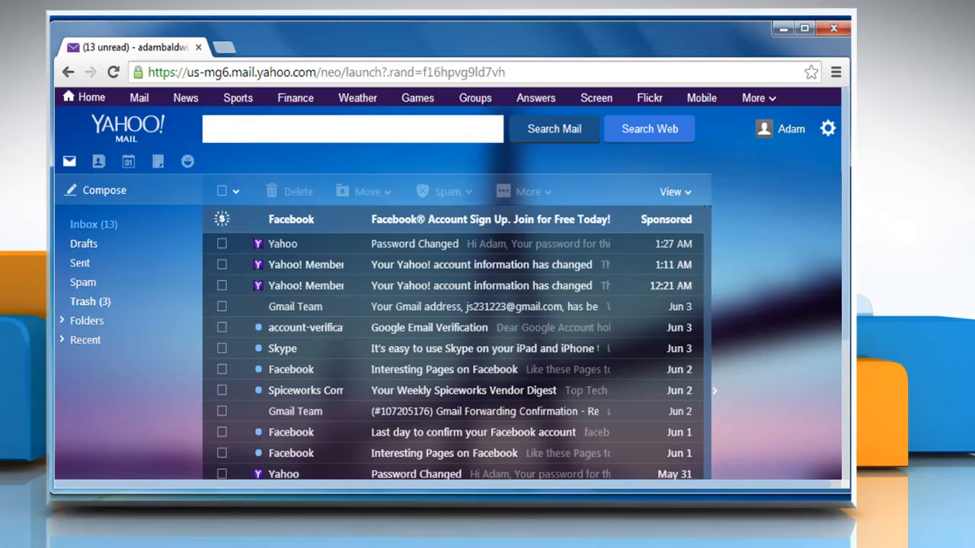
{"action": "mouse_move", "coordinate": [104, 188]}
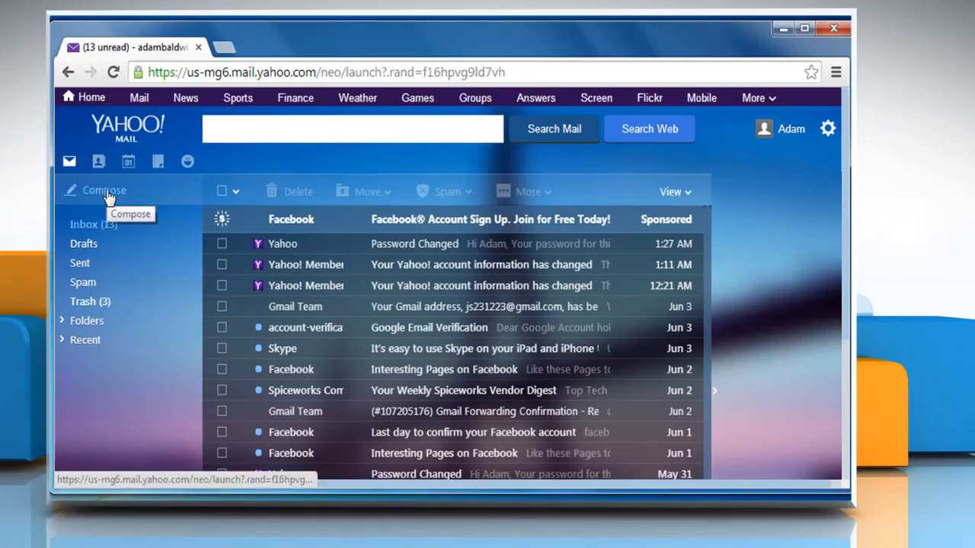
{"action": "left_click", "coordinate": [104, 188]}
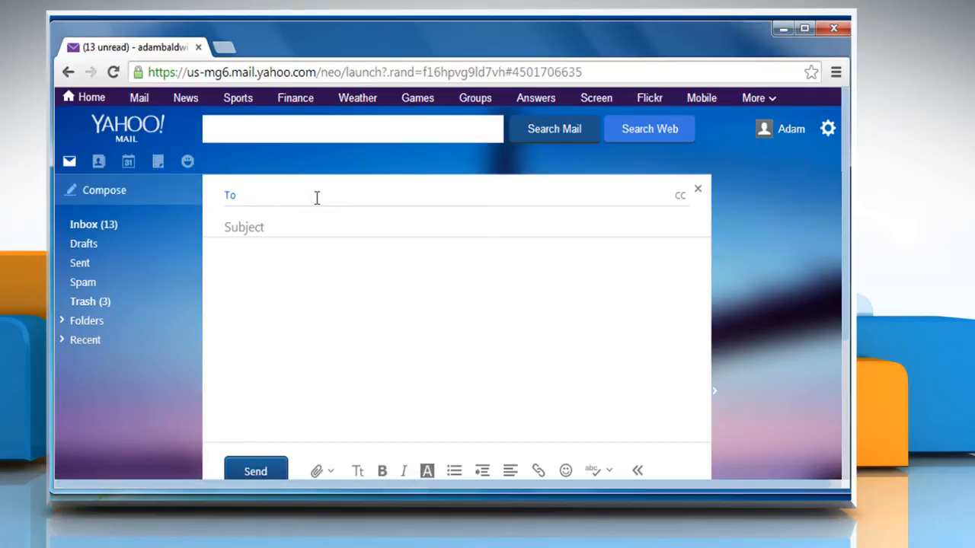
{"action": "left_click", "coordinate": [259, 195]}
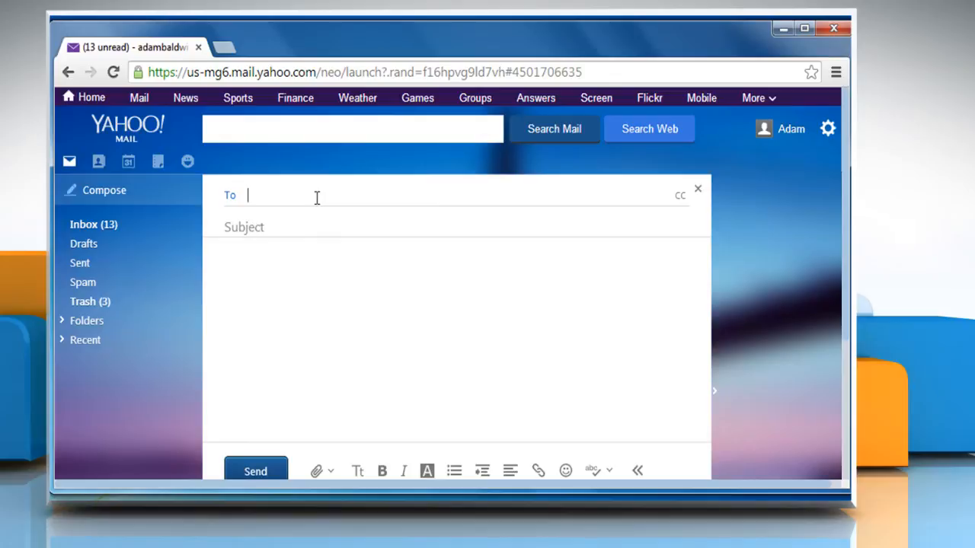
{"action": "type", "text": "rosa"}
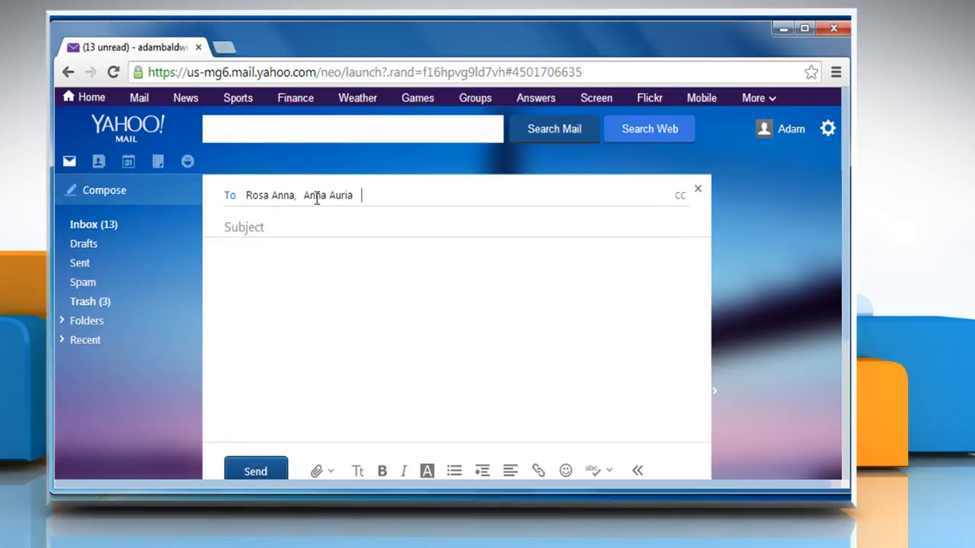
{"action": "type", "text": "Jack Smith"}
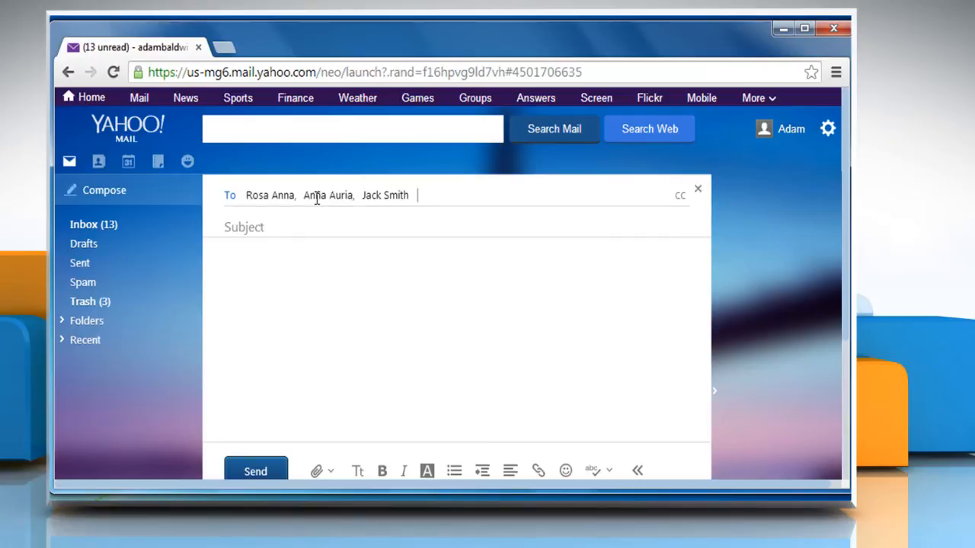
{"action": "type", "text": "Project Report"}
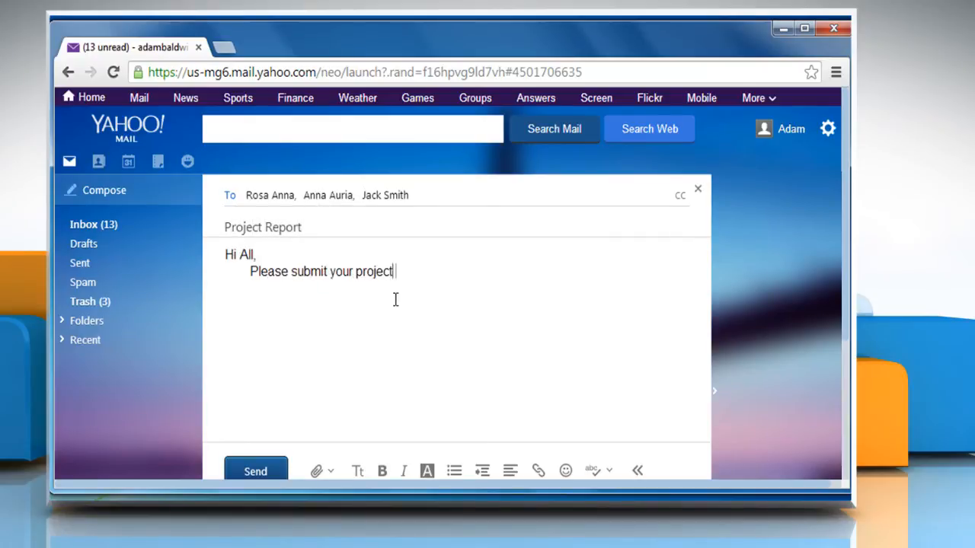
Write the body asking everyone to submit their project report, signed Adam
{"action": "type", "text": "report."}
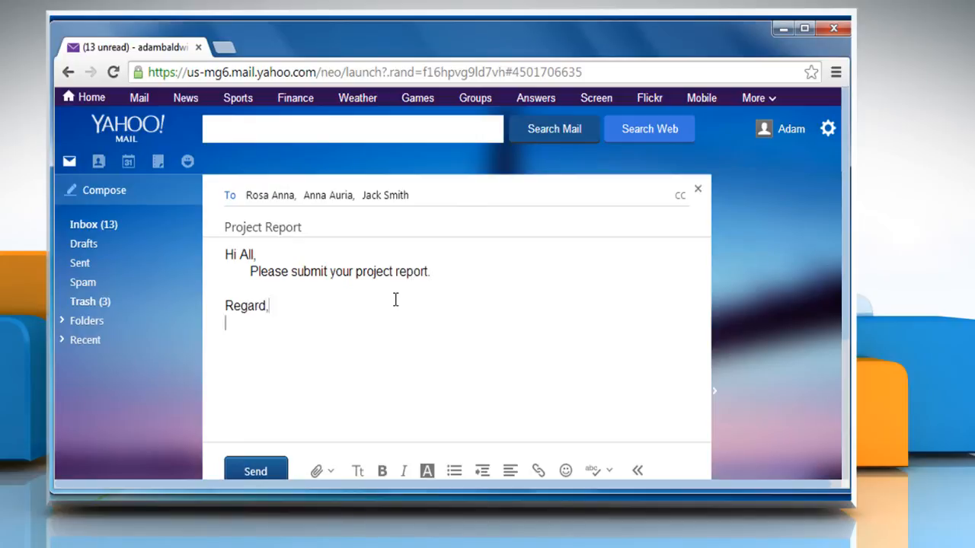
{"action": "type", "text": "Adam"}
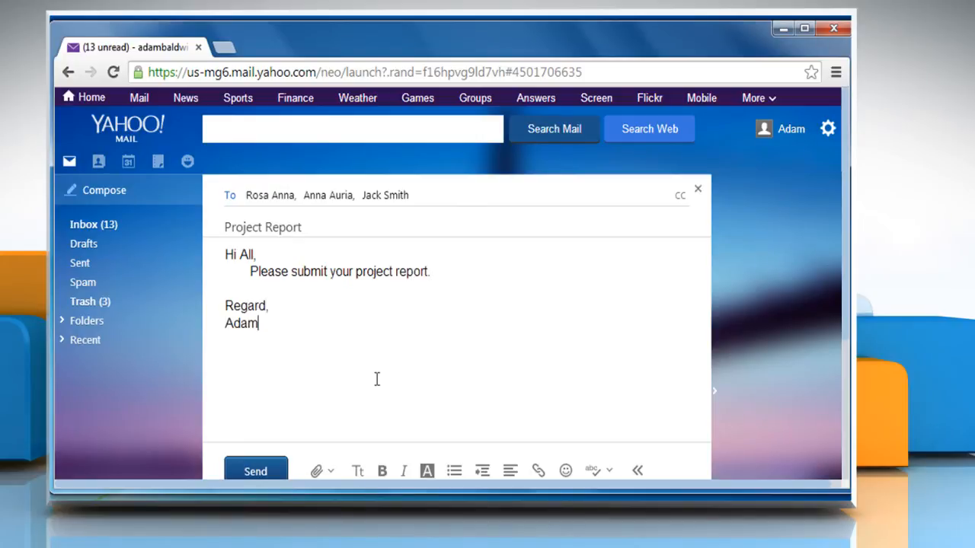
{"action": "mouse_move", "coordinate": [547, 319]}
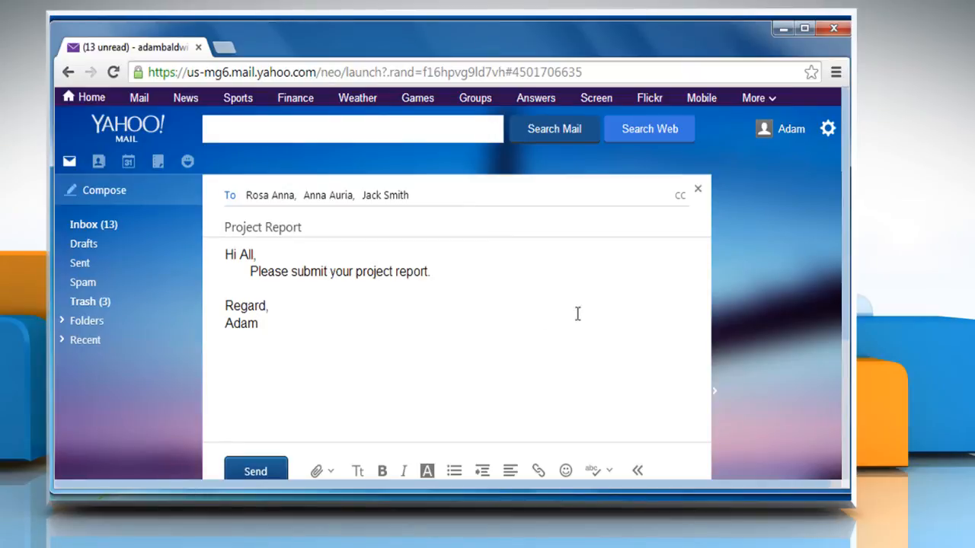
{"action": "mouse_move", "coordinate": [670, 219]}
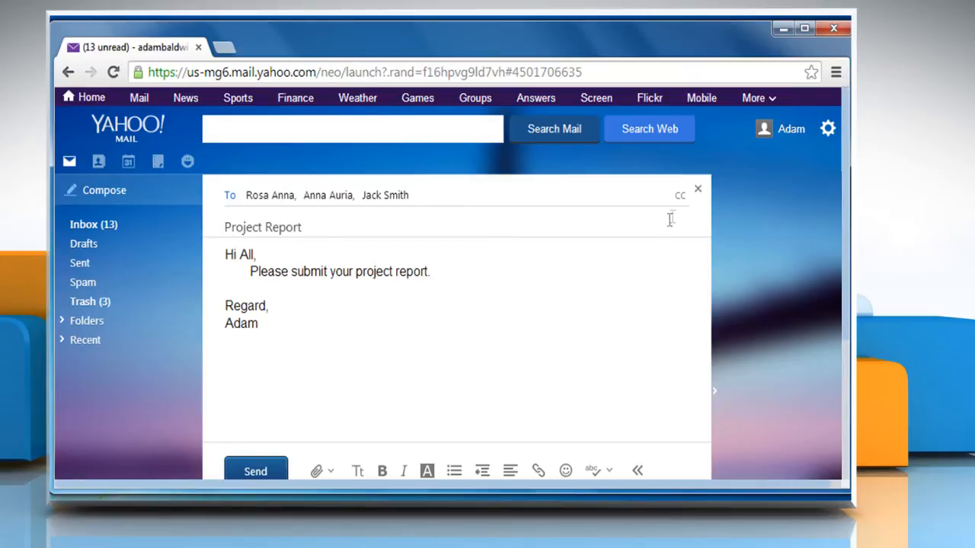
{"action": "mouse_move", "coordinate": [697, 195]}
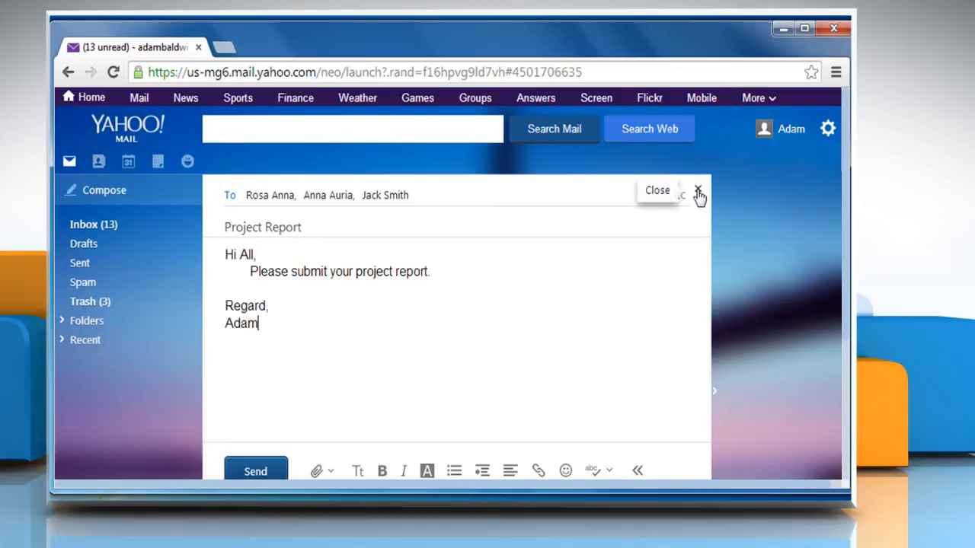
Close the compose pane and choose Save Draft in the Confirm Close prompt
{"action": "left_click", "coordinate": [698, 192]}
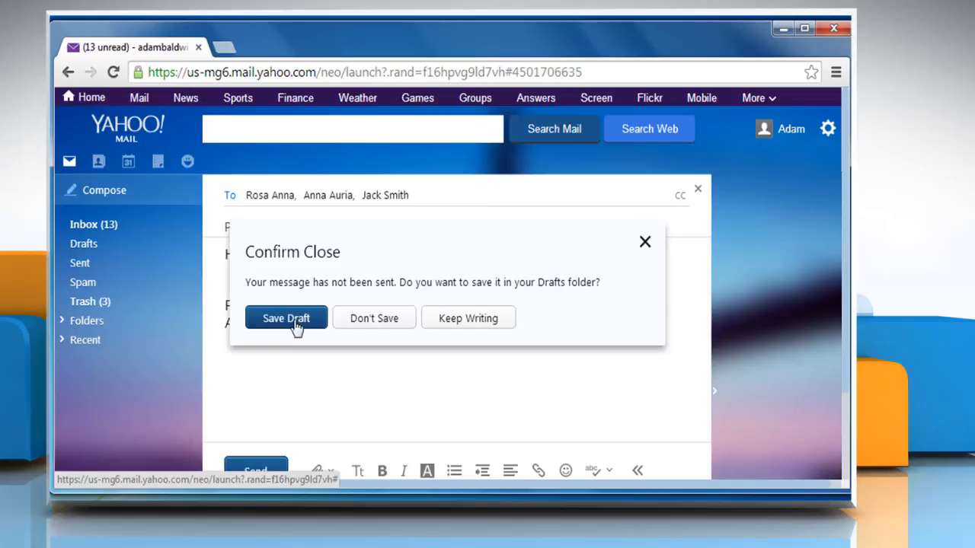
{"action": "left_click", "coordinate": [286, 318]}
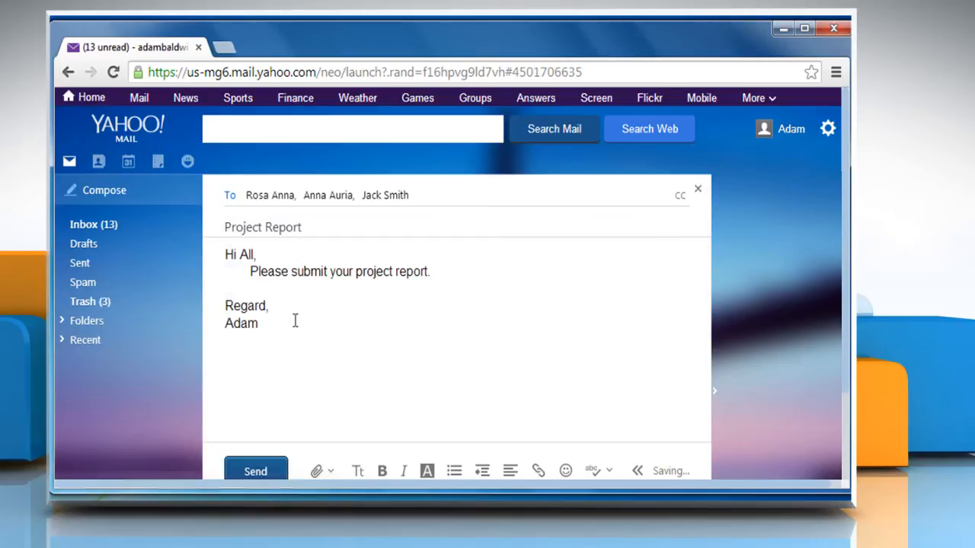